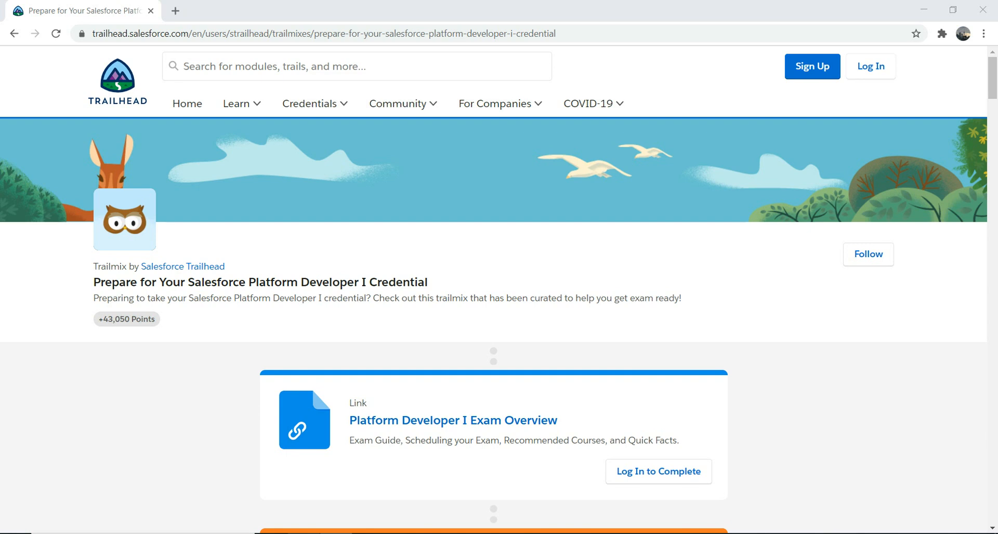
scroll(down, 3)
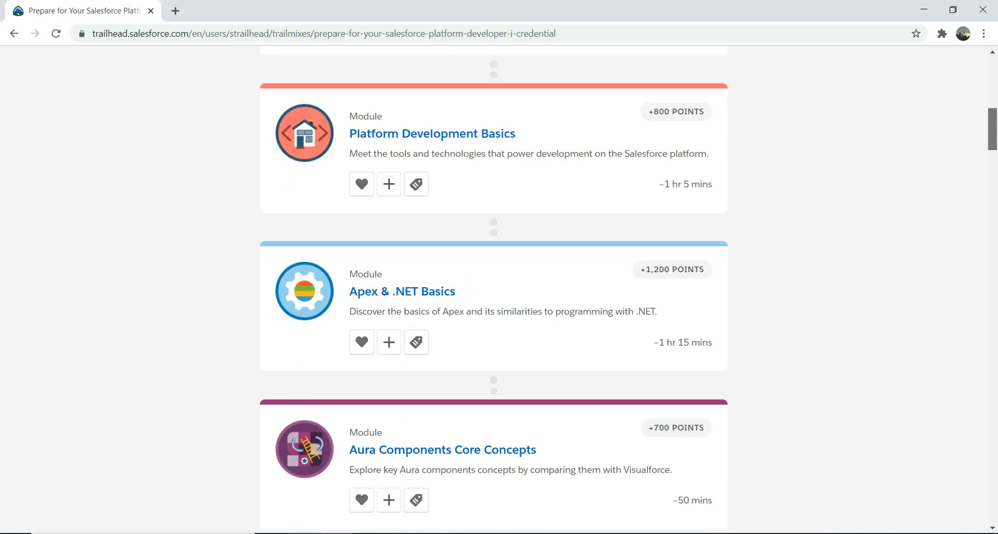
scroll(down, 3)
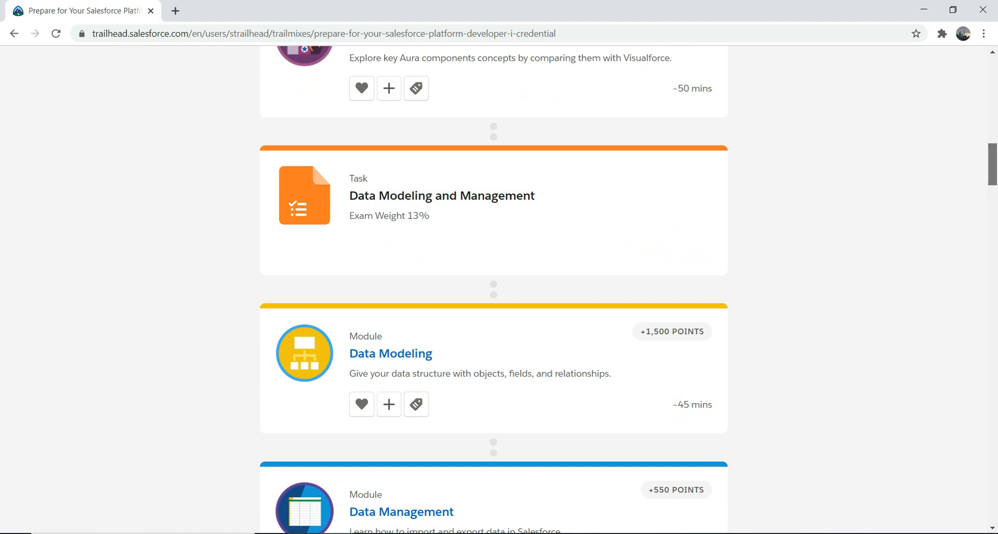
scroll(up, 3)
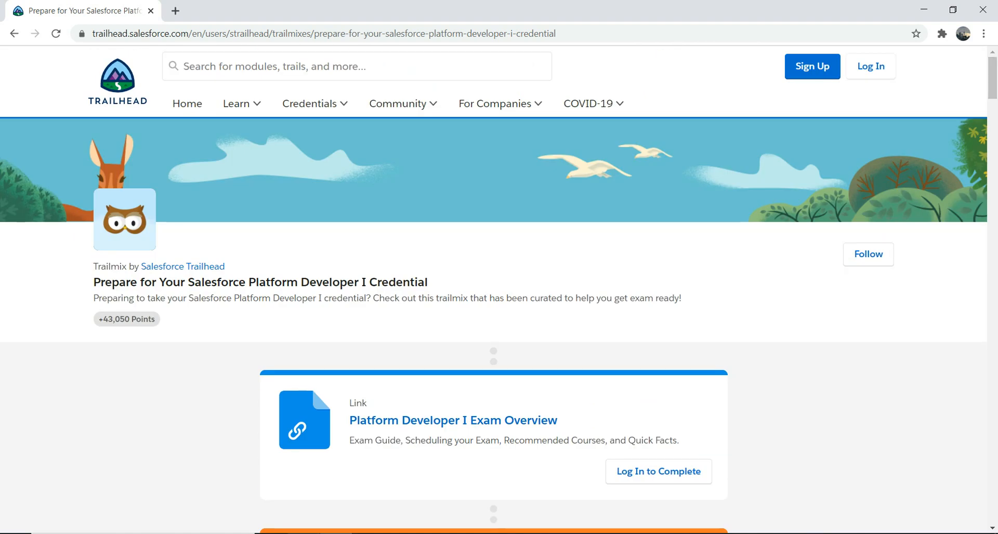